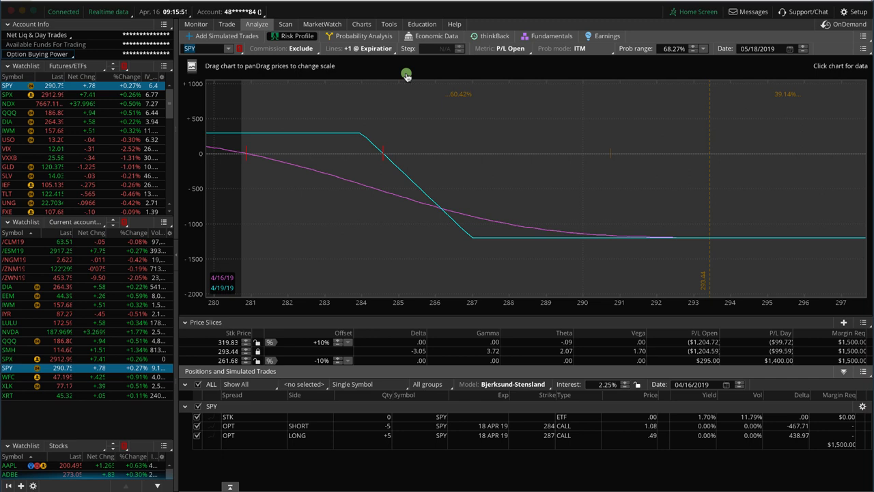
mouse_move(408, 126)
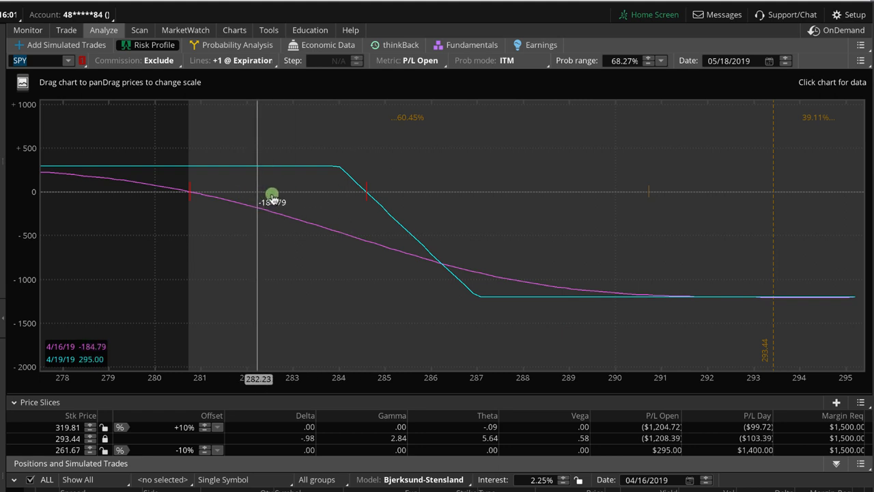
Read the position's P/L along the risk curve near the 278, 282 and 284.5 price levels
left_click_drag(272, 194, 363, 194)
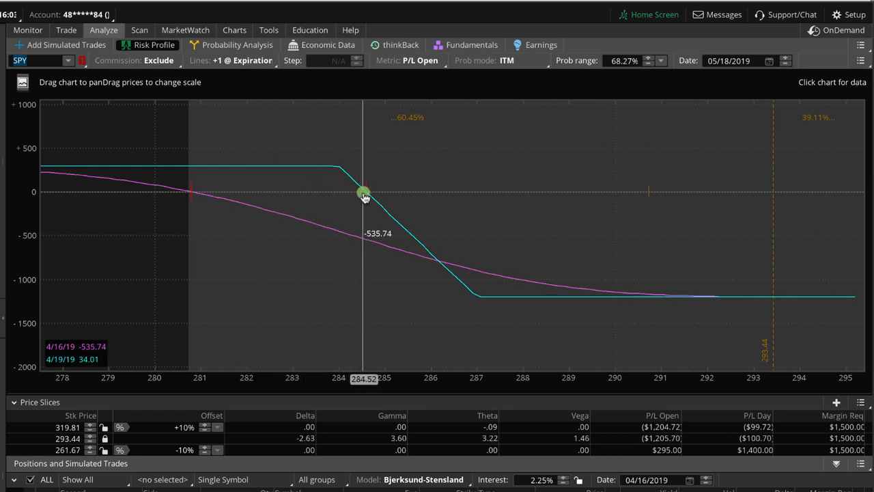
left_click_drag(364, 197, 368, 194)
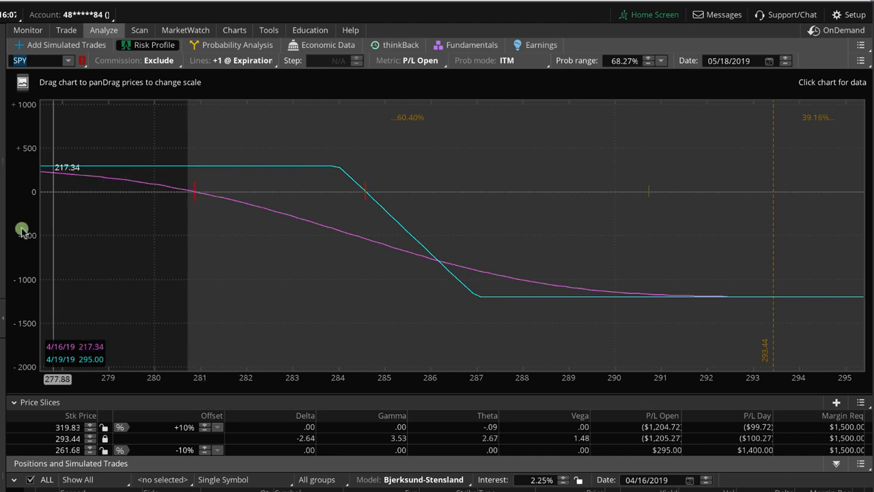
left_click_drag(22, 230, 140, 147)
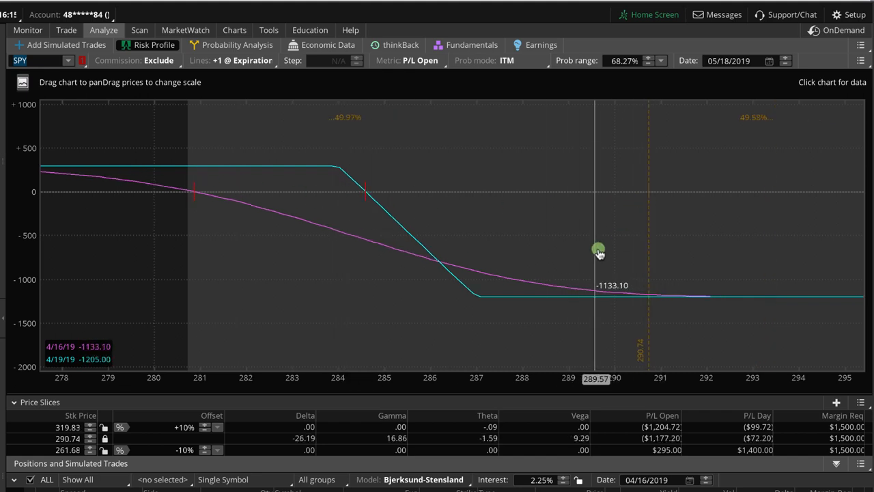
mouse_move(344, 218)
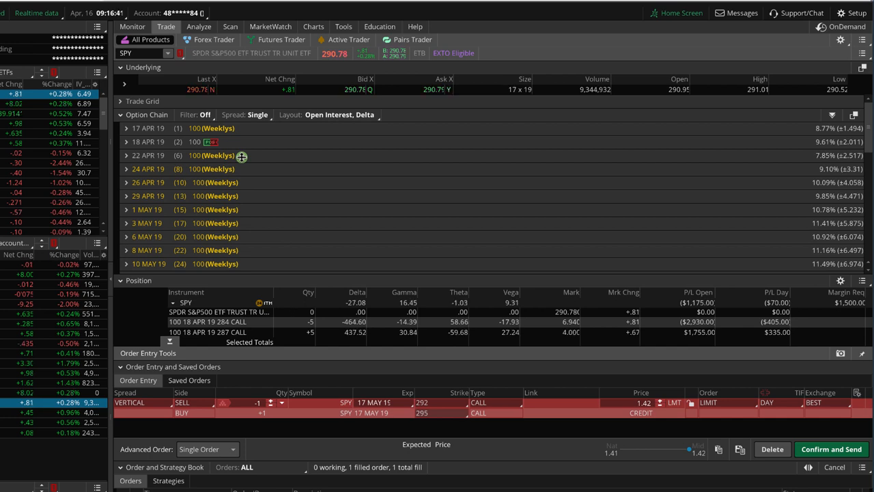
mouse_move(222, 156)
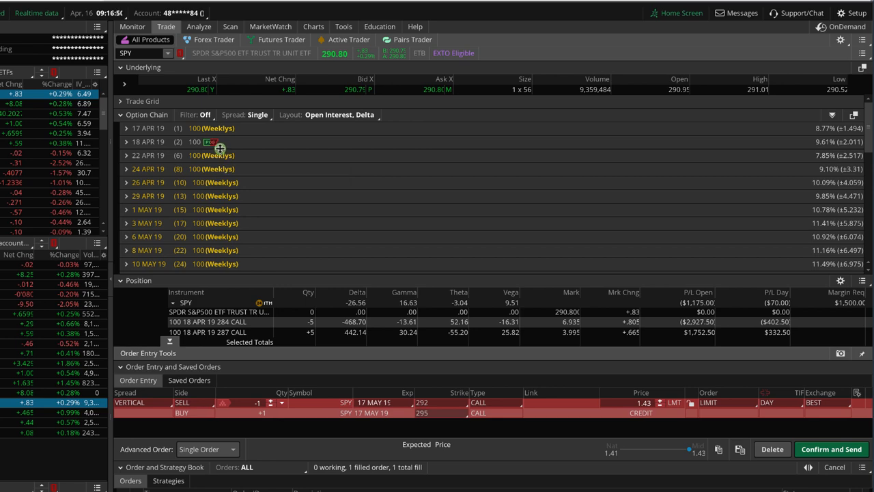
Switch through the Analyze views to land on the 5-year daily SPY price chart
left_click(200, 27)
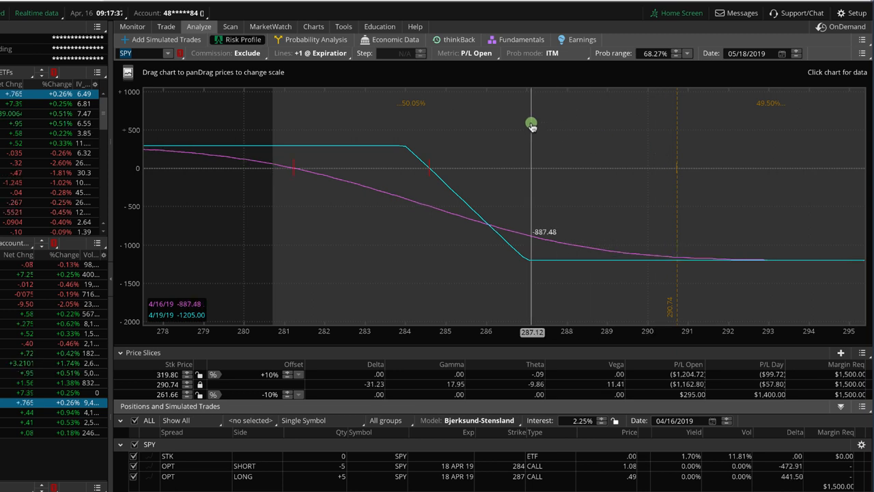
left_click(314, 26)
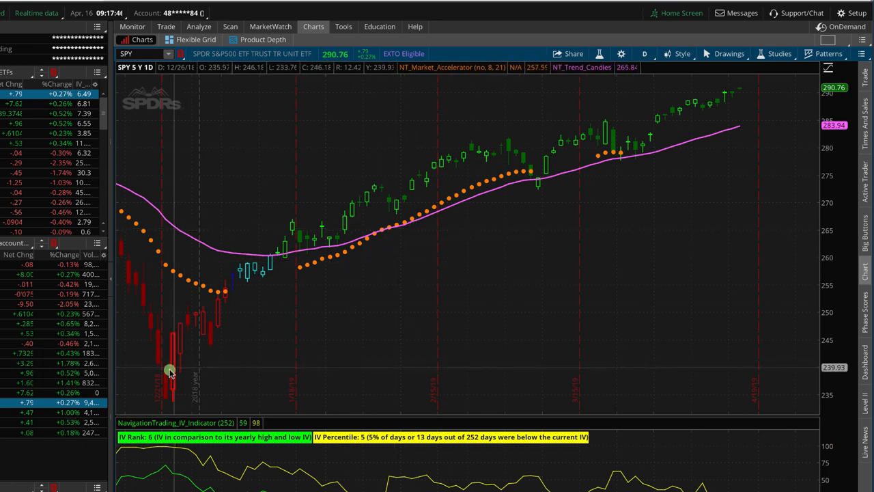
mouse_move(705, 91)
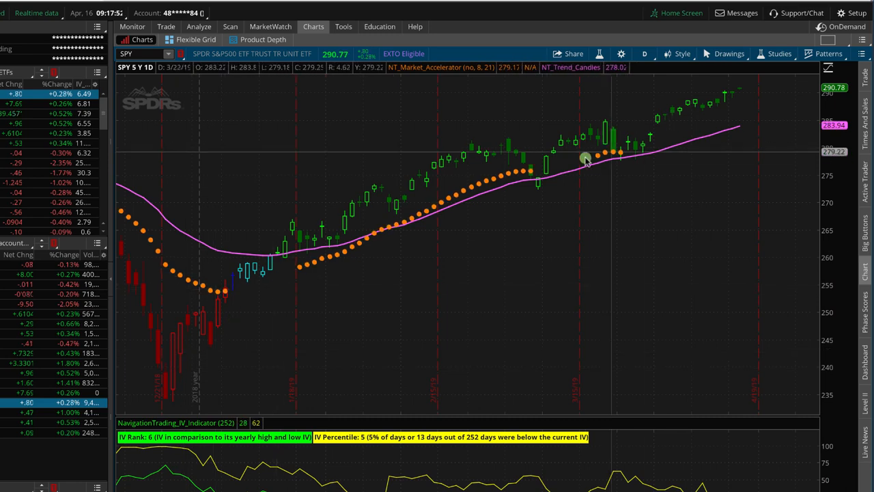
mouse_move(615, 144)
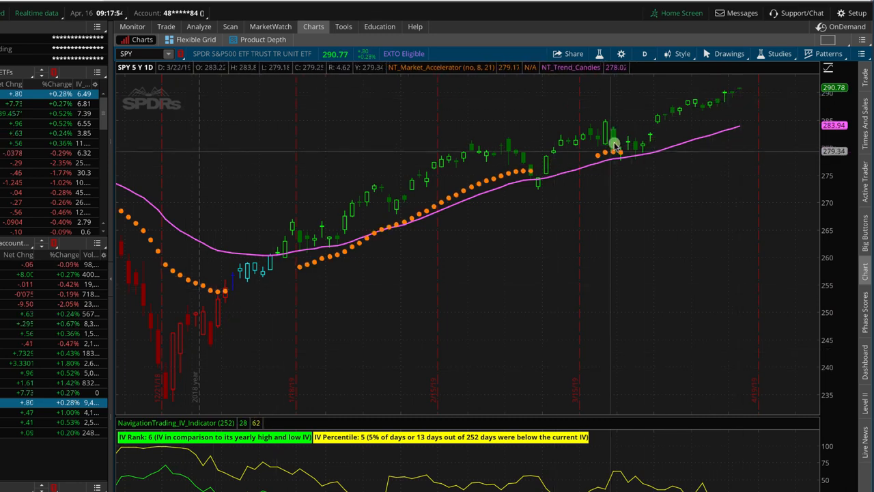
mouse_move(745, 109)
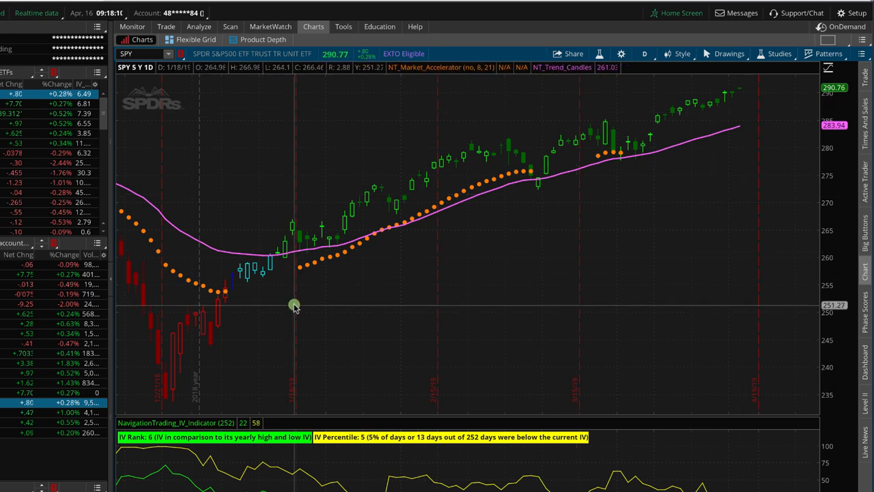
mouse_move(730, 101)
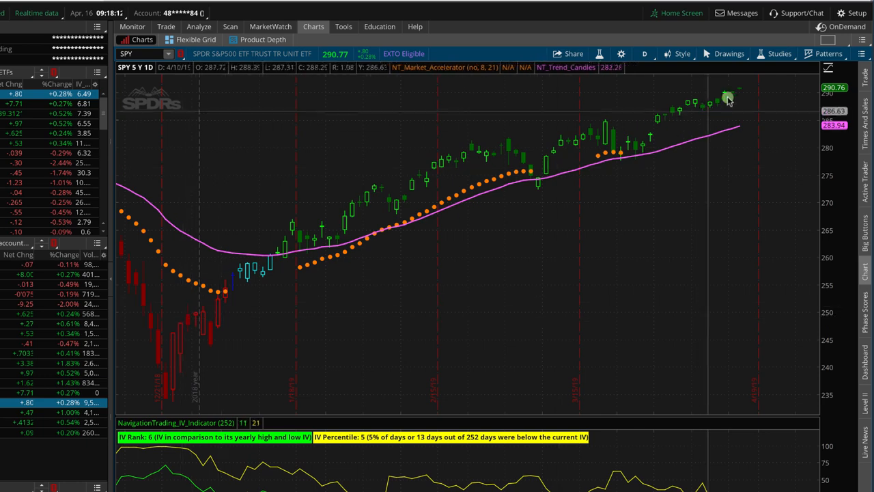
mouse_move(734, 124)
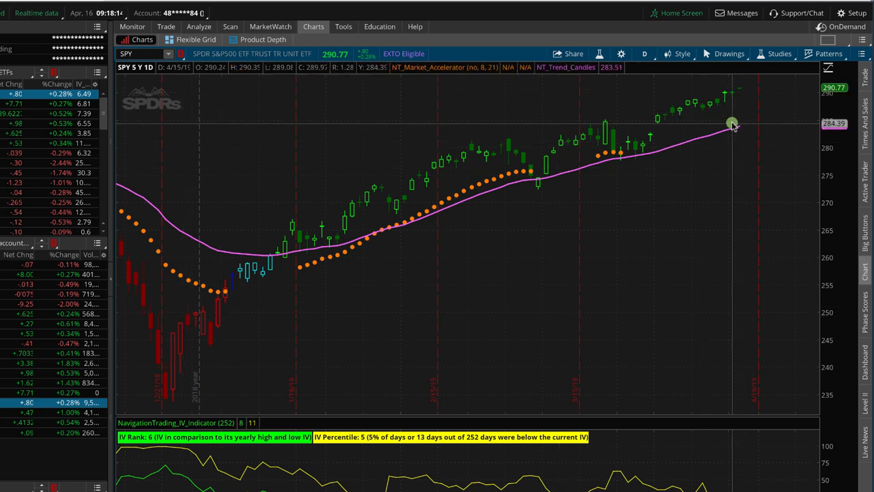
mouse_move(727, 126)
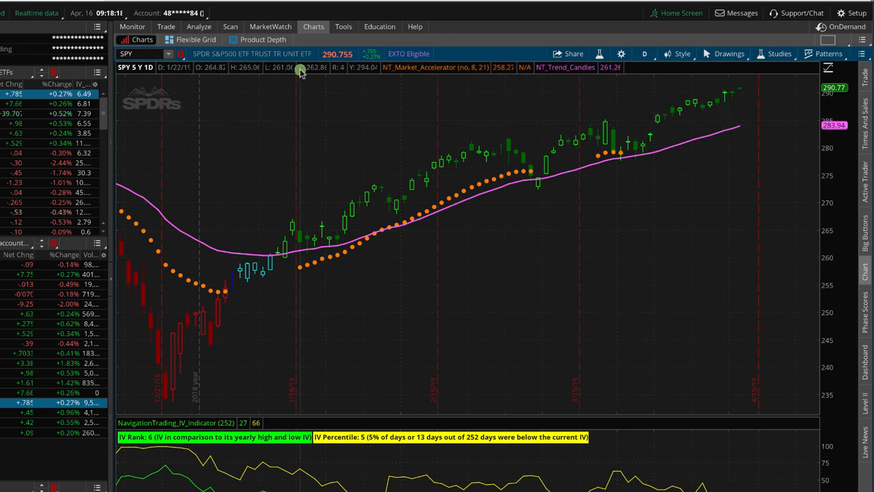
Choose Risk Profile from the Analyze views to show the SPY call spread's risk curve again
left_click(198, 26)
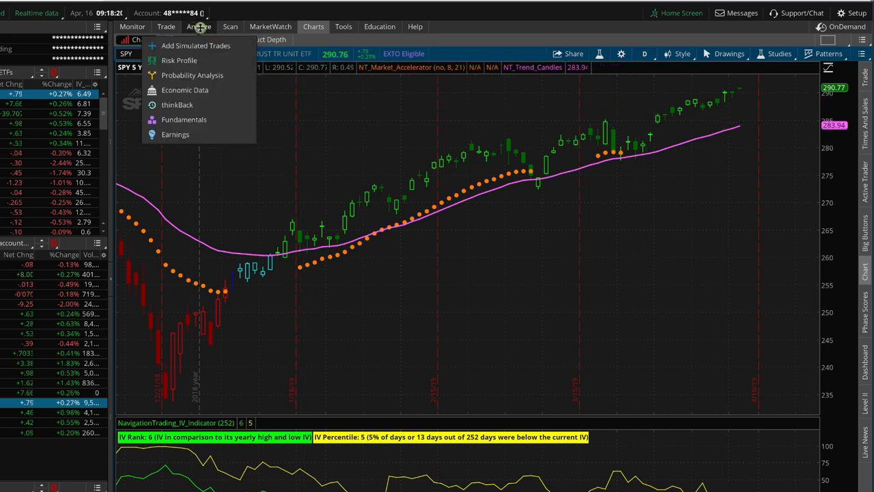
left_click(172, 60)
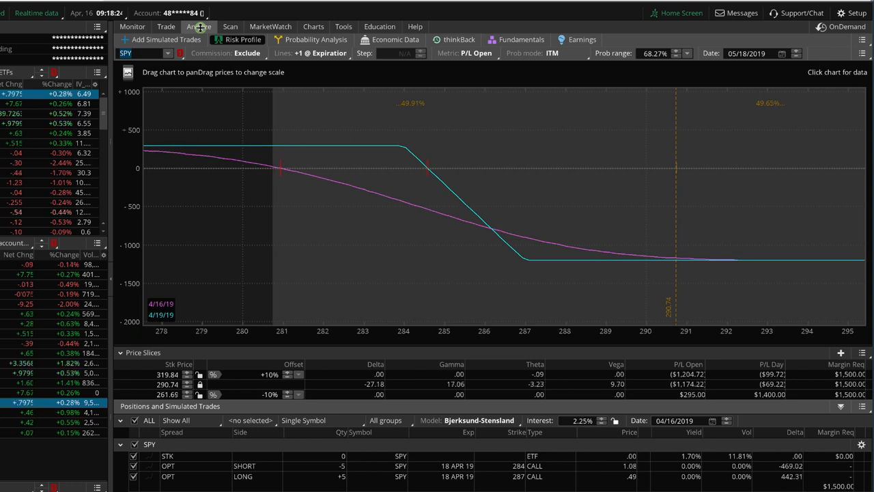
mouse_move(400, 262)
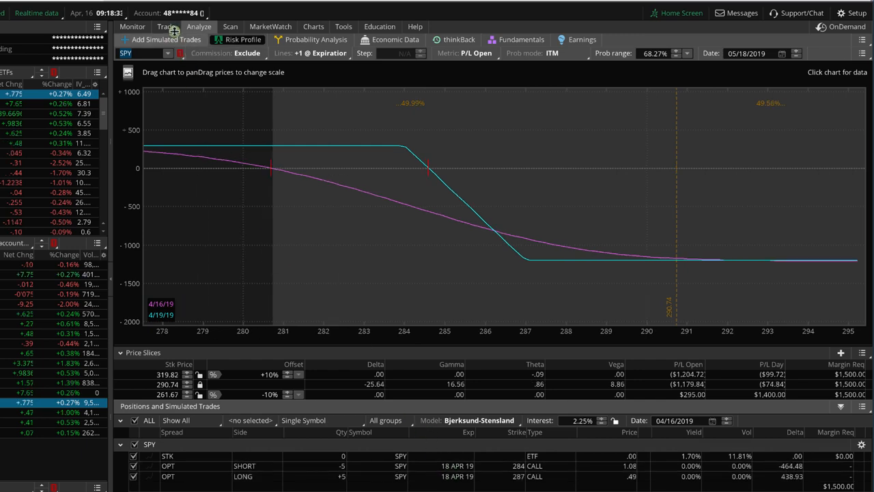
Sell a vertical from the 17 MAY 19 292 call in the option chain, with the 295 call as the long leg
left_click(163, 28)
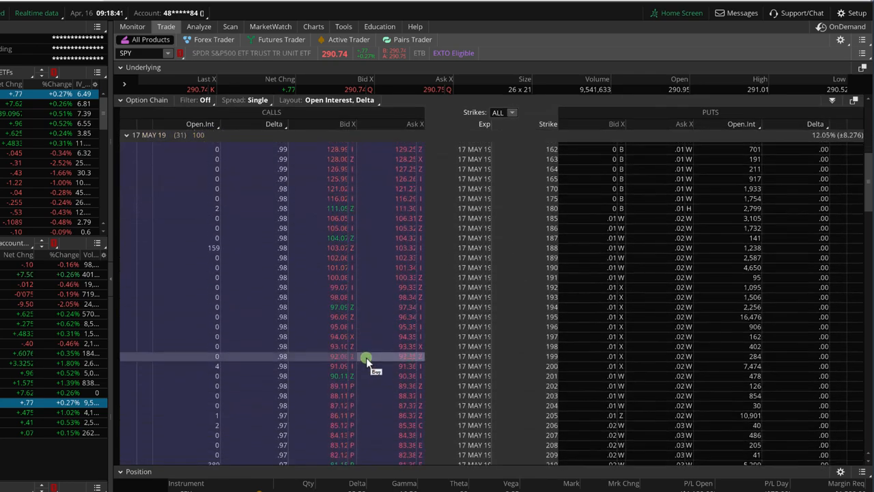
scroll("down", 3)
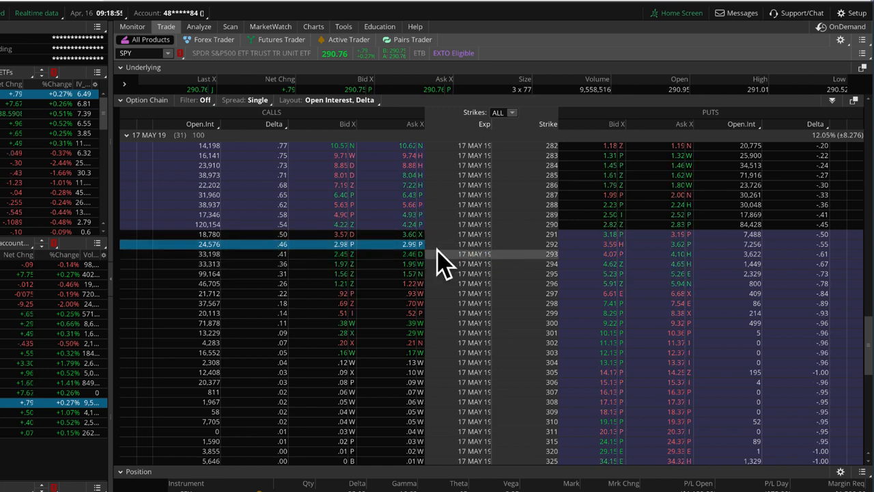
right_click(393, 243)
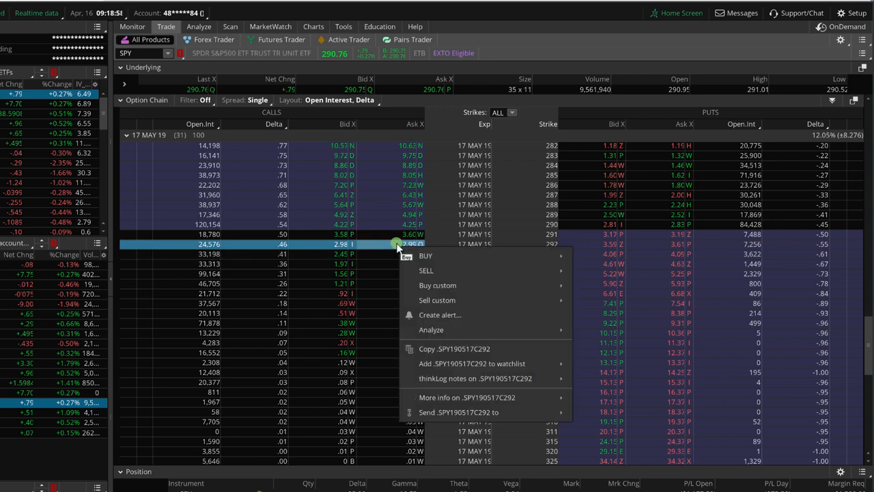
mouse_move(426, 271)
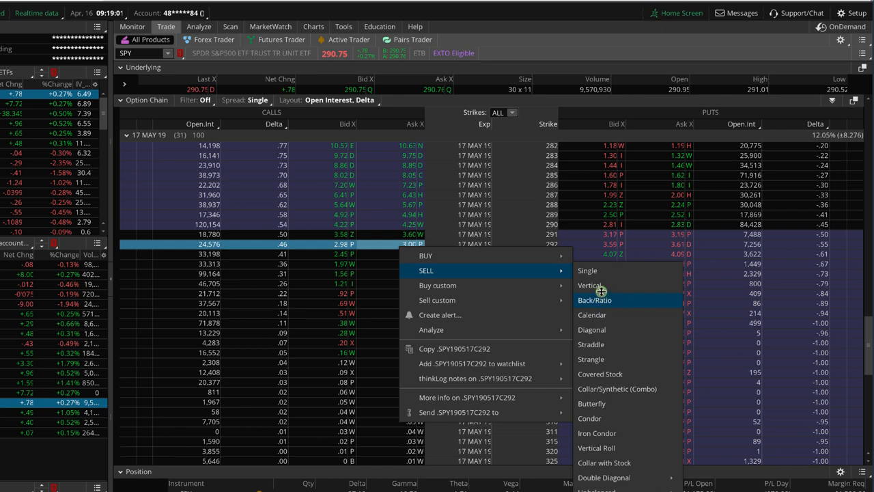
left_click(590, 285)
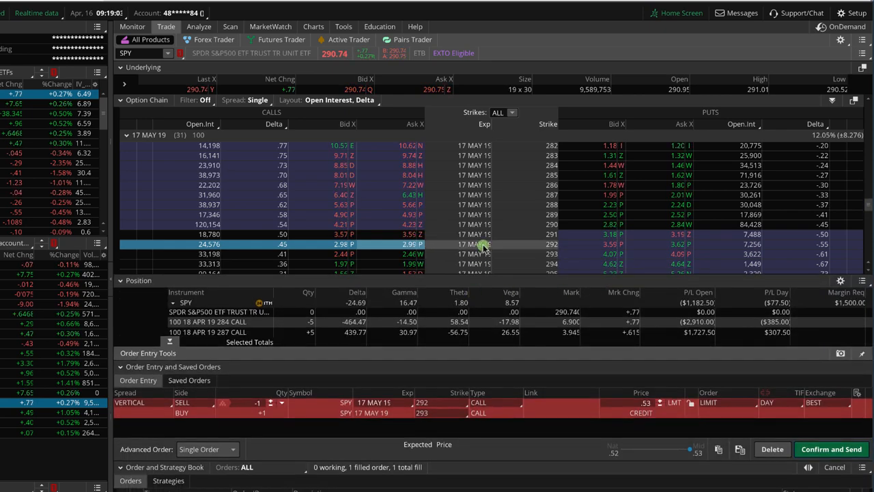
scroll("down", 3)
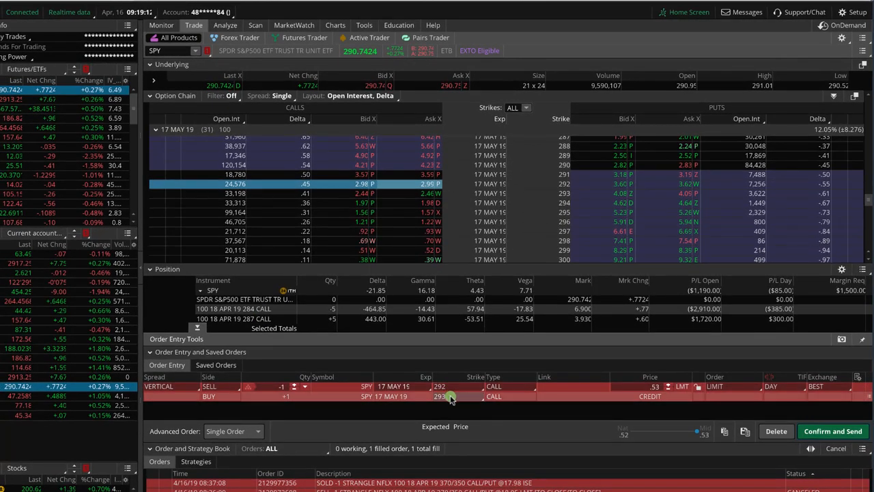
left_click(451, 396)
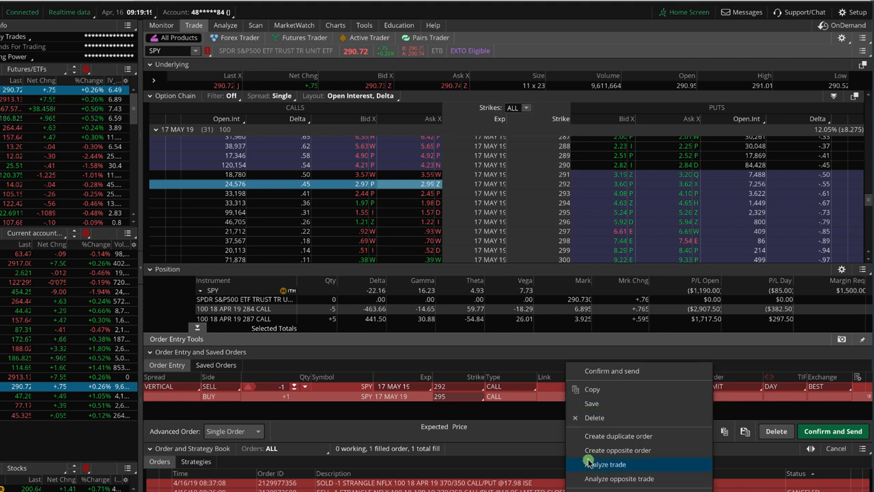
Analyze the May 292/295 vertical on the risk profile and read its profit with SPY near 289.5 and 290
left_click(601, 465)
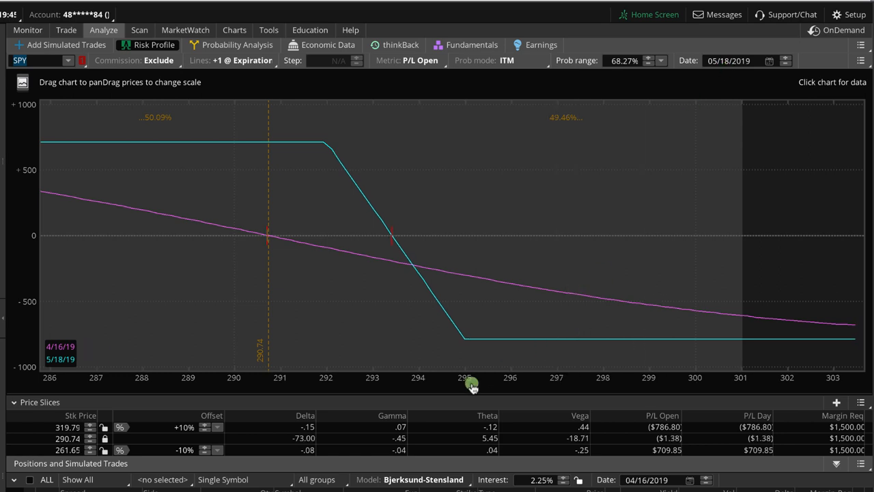
left_click_drag(472, 386, 590, 391)
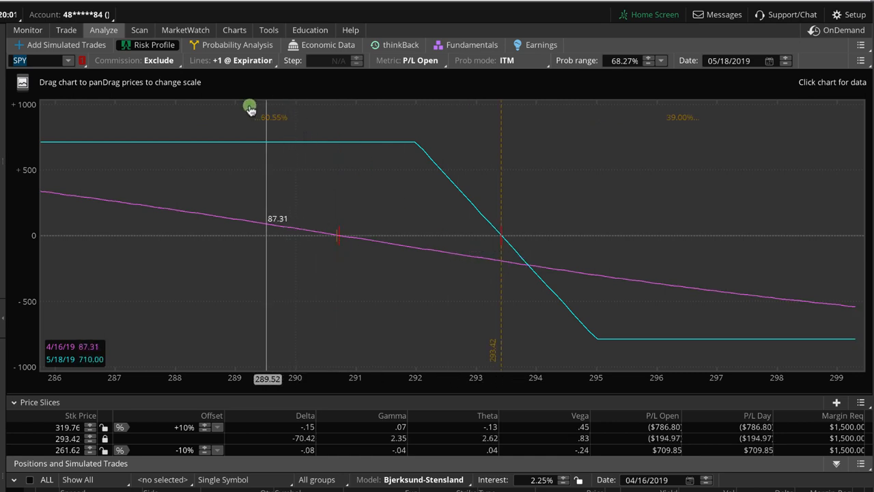
left_click_drag(251, 112, 270, 128)
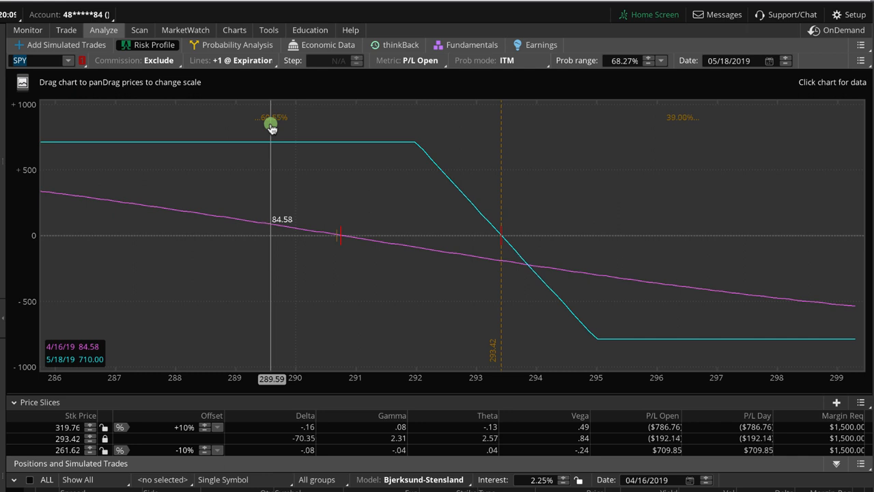
left_click_drag(272, 125, 295, 112)
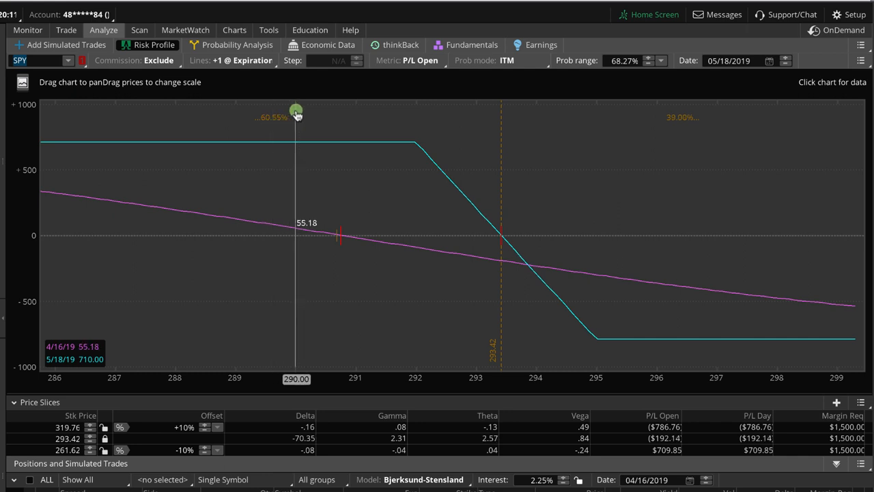
left_click_drag(295, 112, 246, 112)
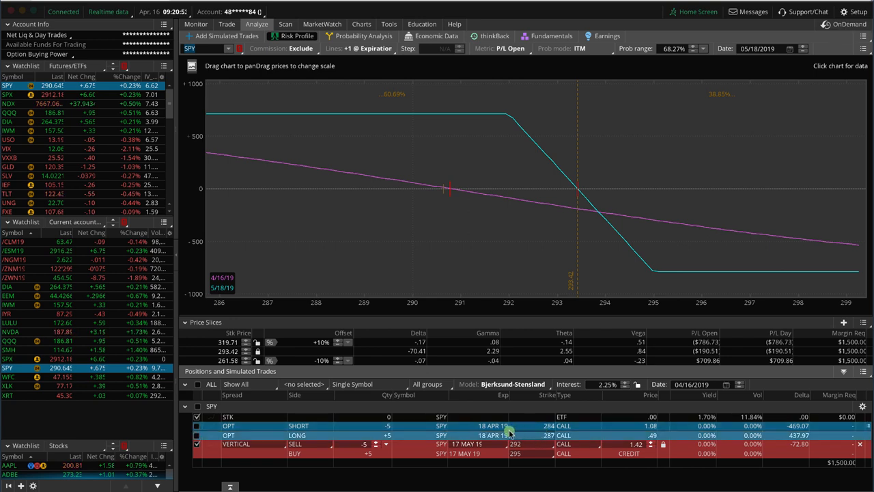
Create a rolling order from the April 284/287 position with new 17 MAY 19 legs at strikes 292 and 295
right_click(509, 433)
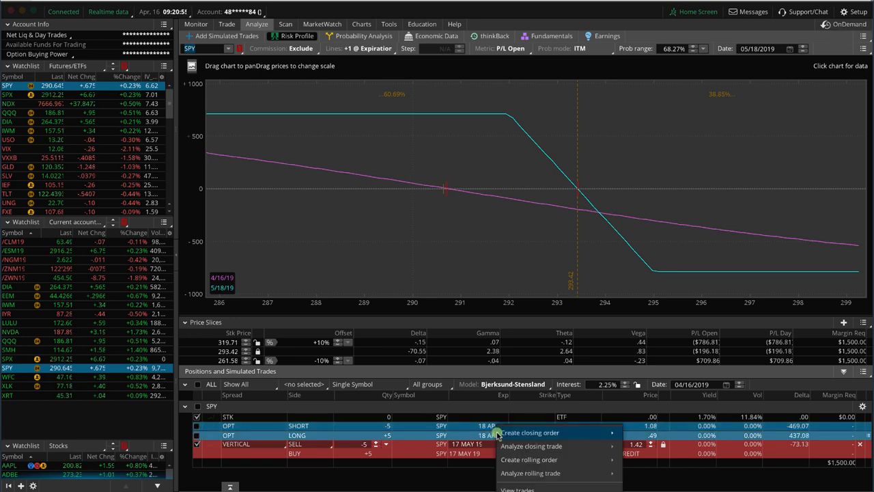
mouse_move(535, 459)
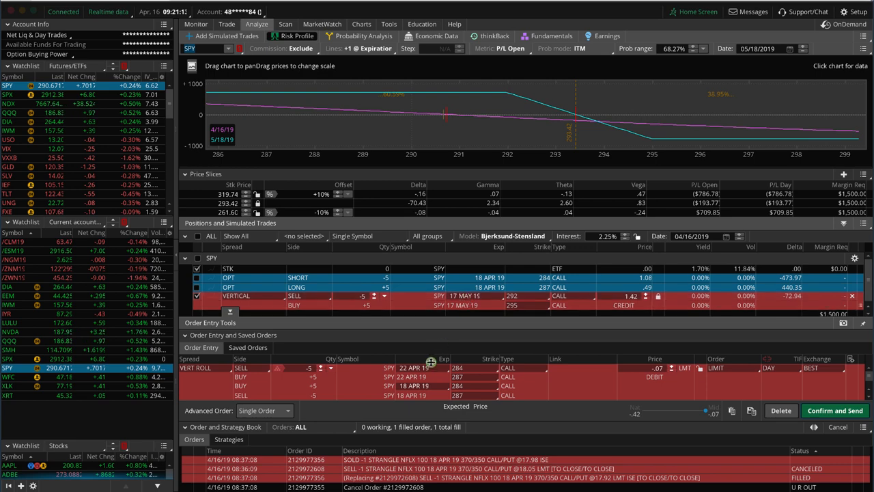
left_click(442, 368)
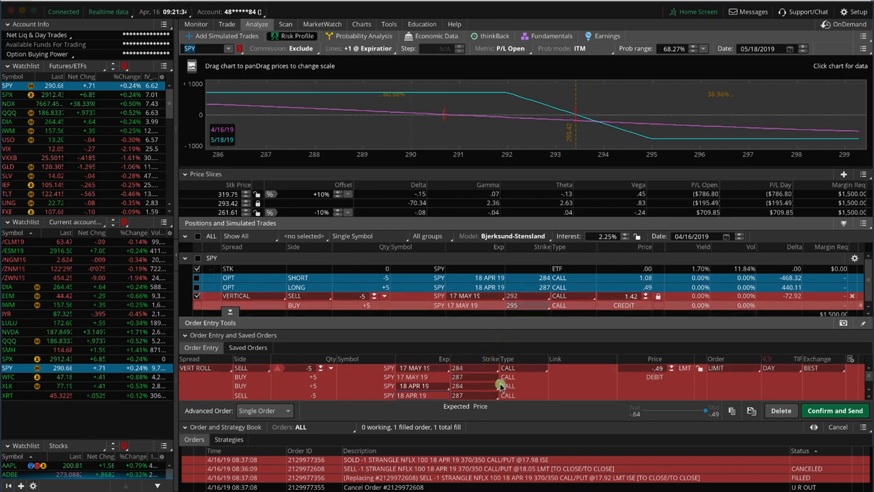
left_click(487, 385)
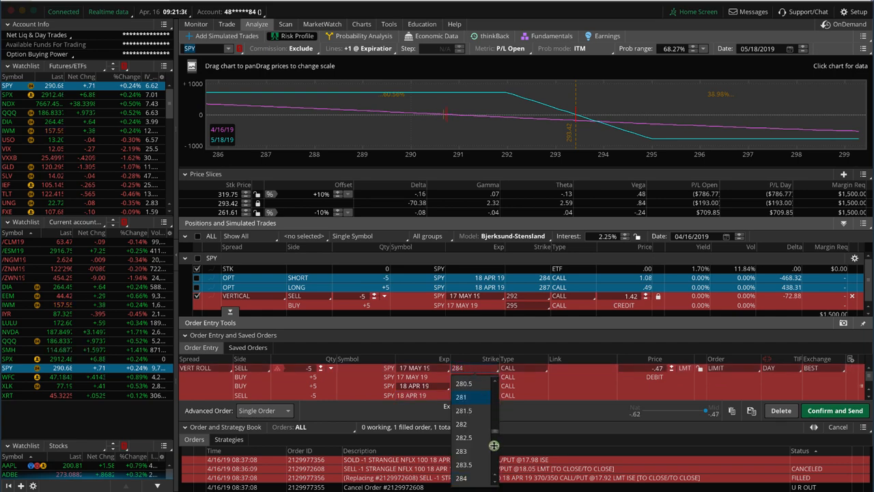
scroll("down", 3)
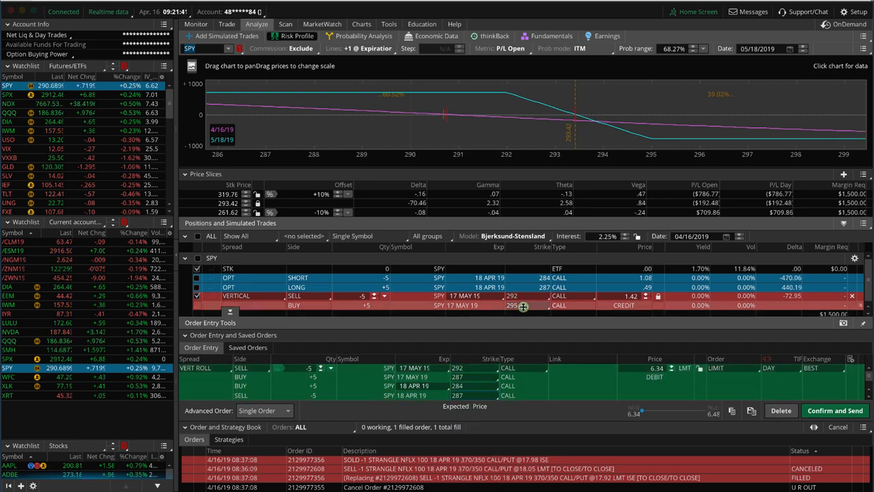
left_click(476, 377)
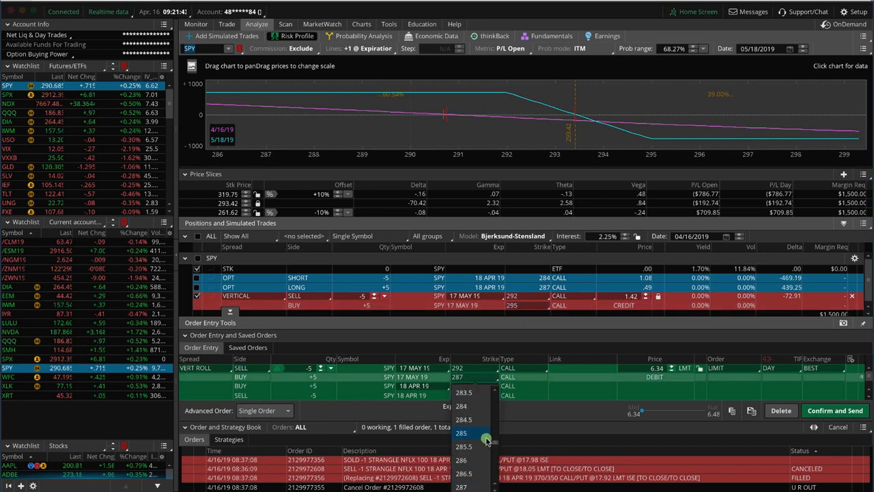
scroll("down", 3)
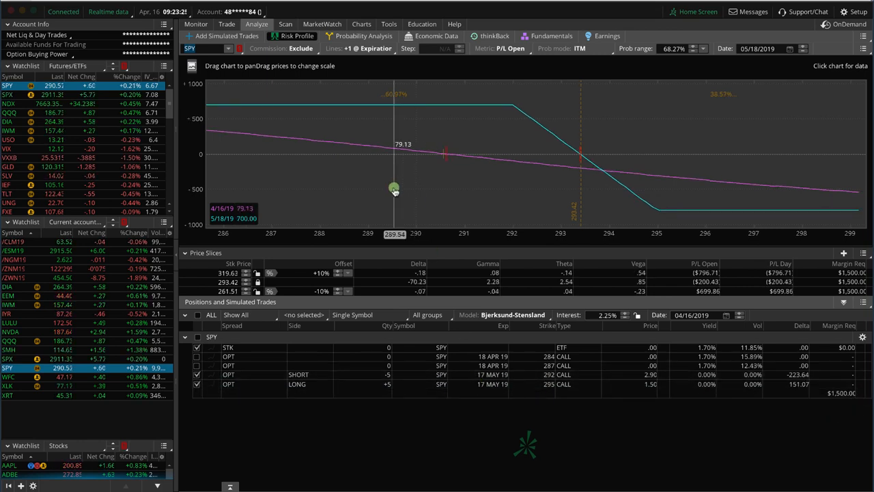
Move the price marker to about 289 and read the rolled May position's P/L of roughly 95
left_click_drag(394, 188, 379, 89)
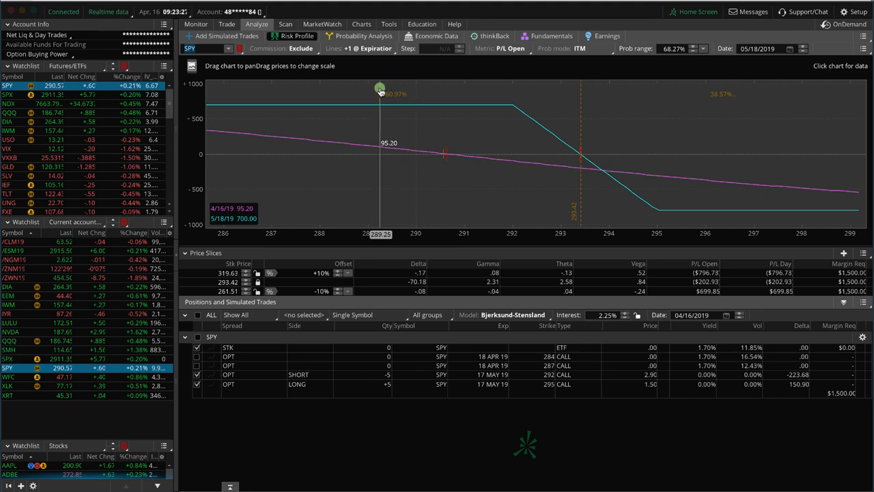